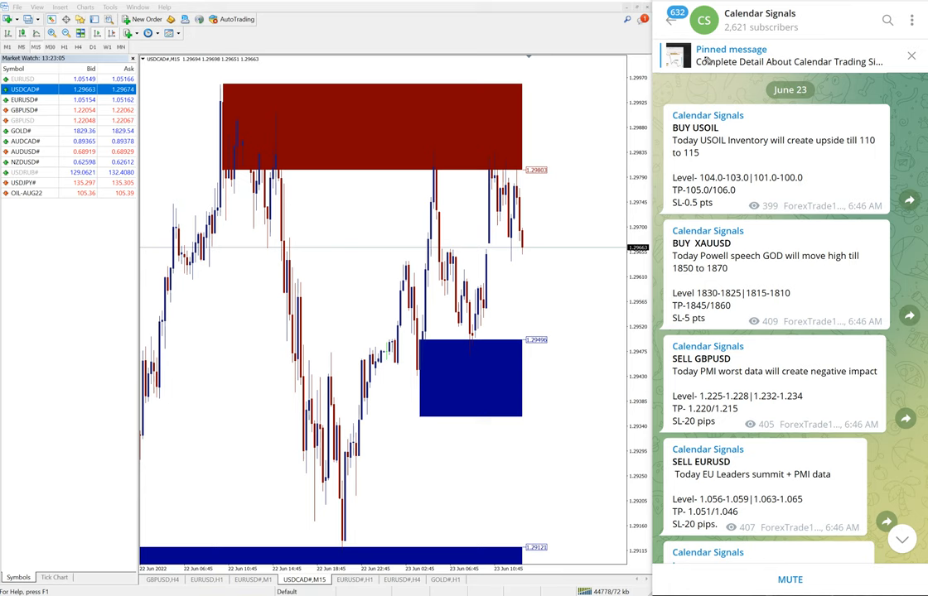
# Show the Calendar Signals channel info with its link, description and performance link.
pyautogui.click(759, 13)
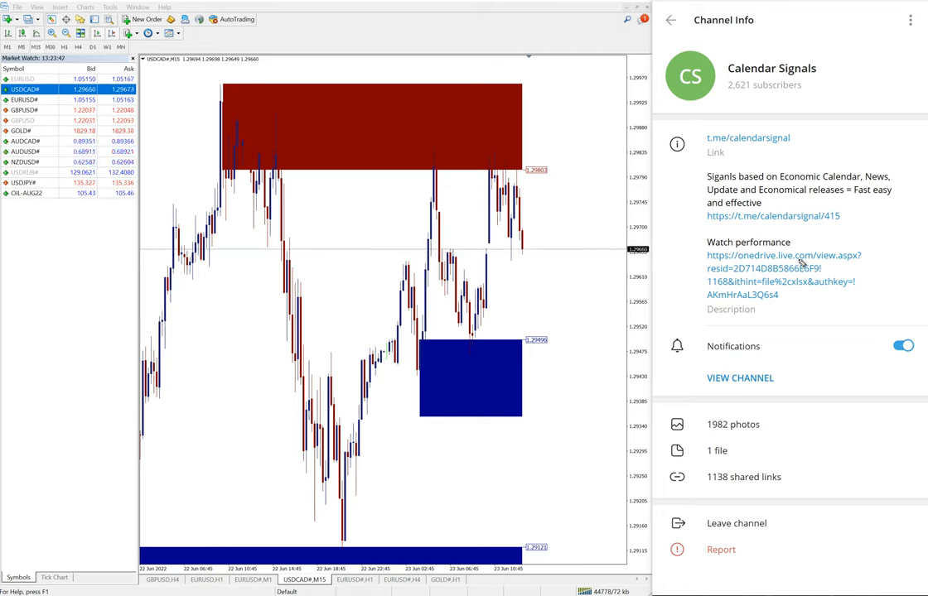
# Leave the channel info and return to the June 23 BUY USOIL signal in the feed.
pyautogui.moveTo(497, 265); pyautogui.dragTo(564, 364)
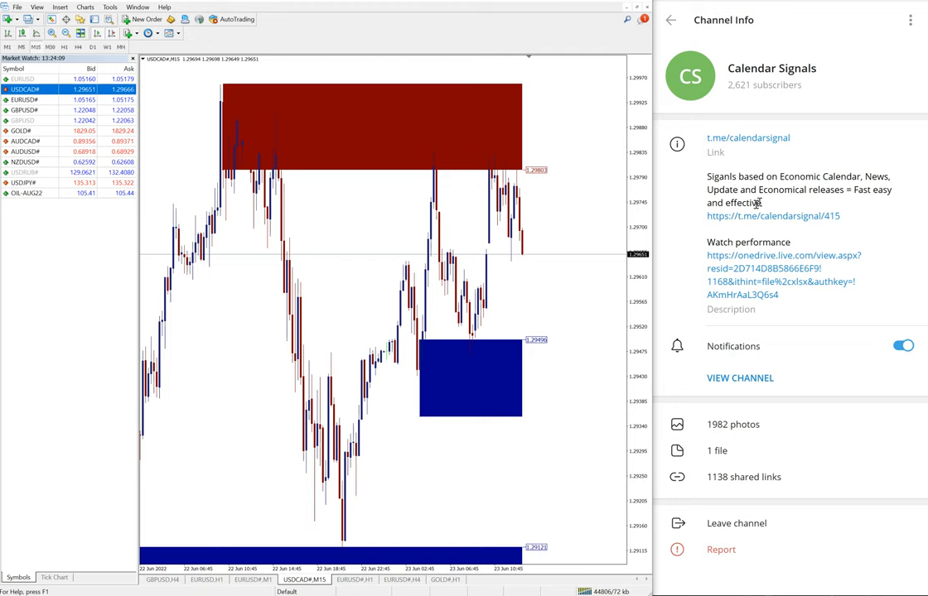
pyautogui.moveTo(631, 172)
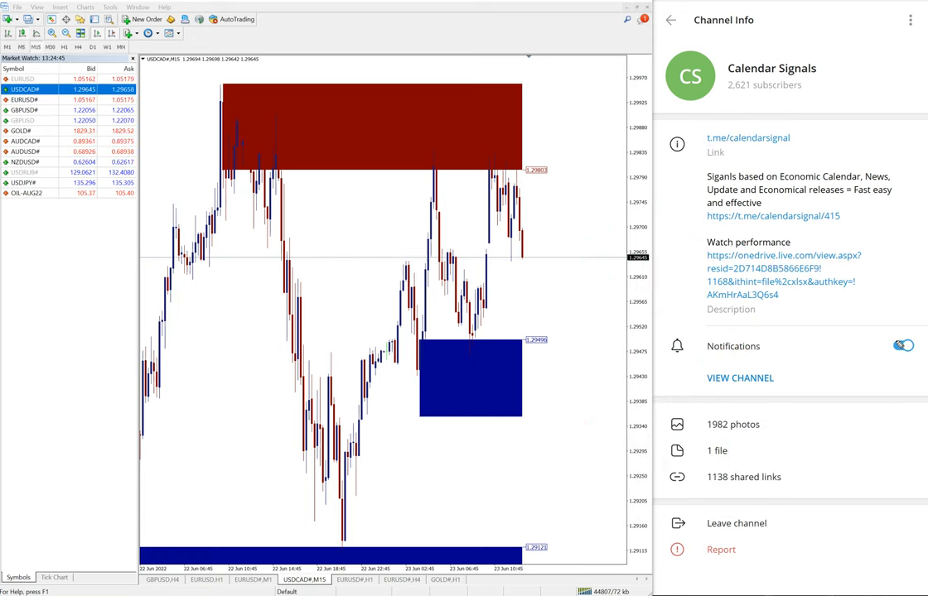
pyautogui.click(901, 346)
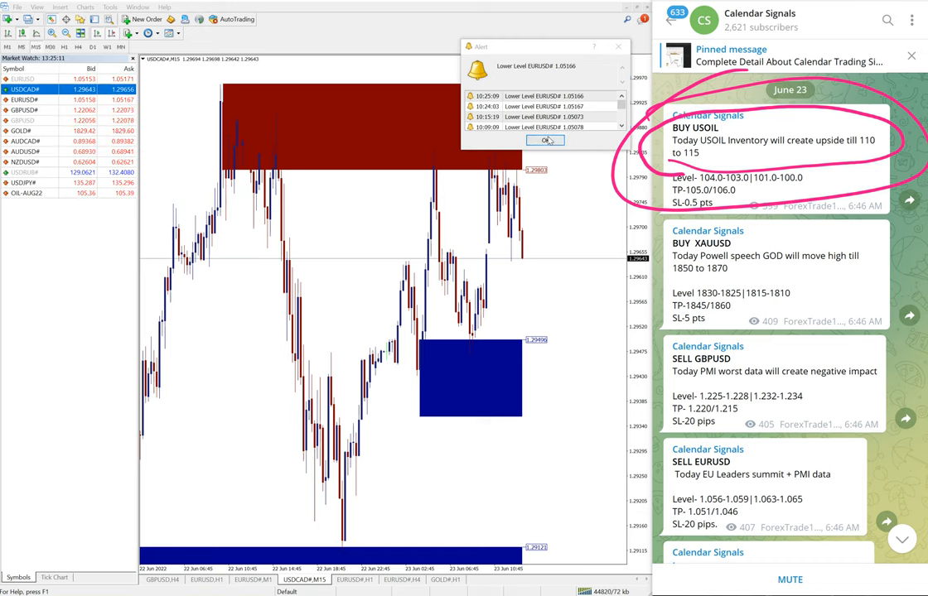
pyautogui.click(545, 139)
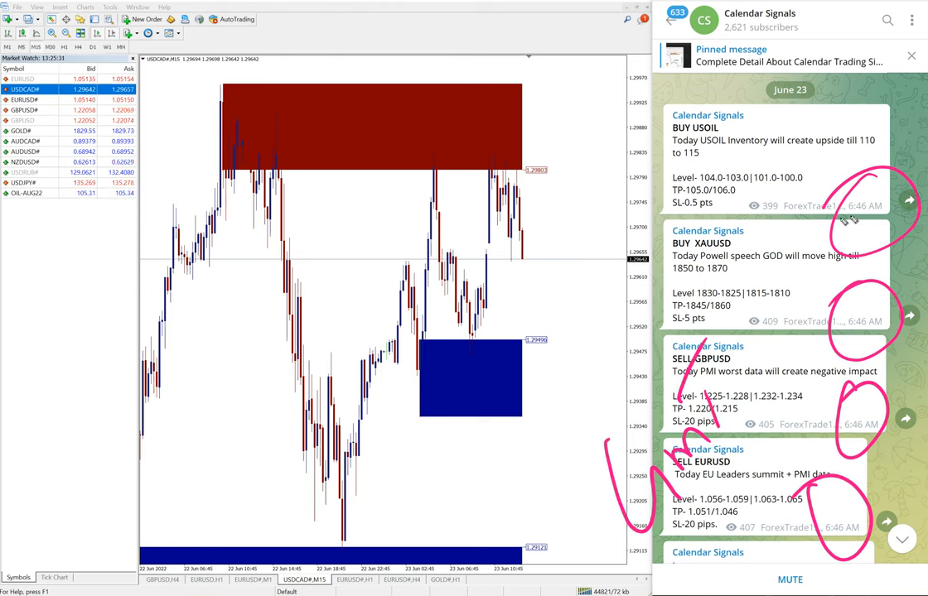
pyautogui.moveTo(853, 504)
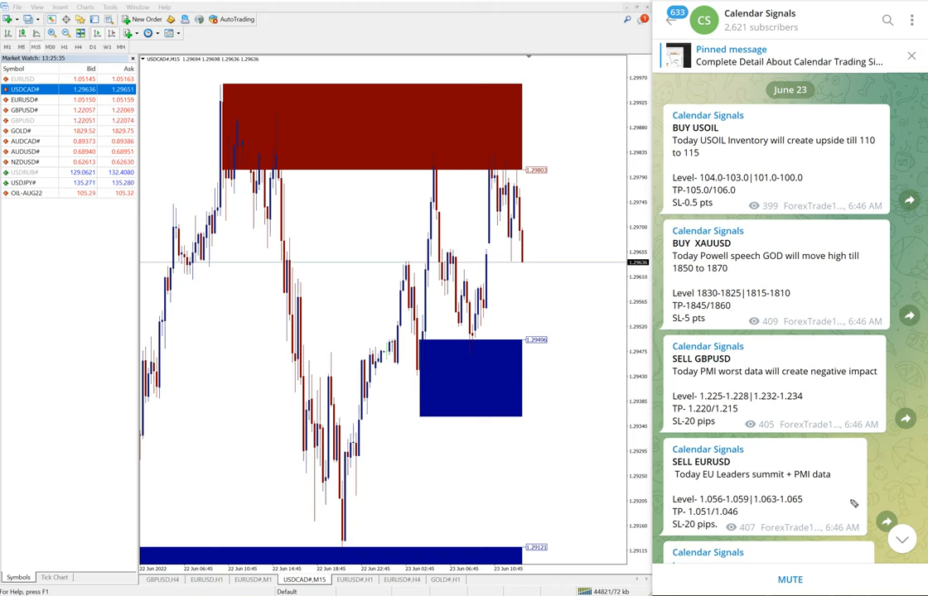
# Scroll to the SELL GBPUSD result reporting 50 pips gain and first TP done, beside the GBPUSD chart.
pyautogui.scroll(-3)
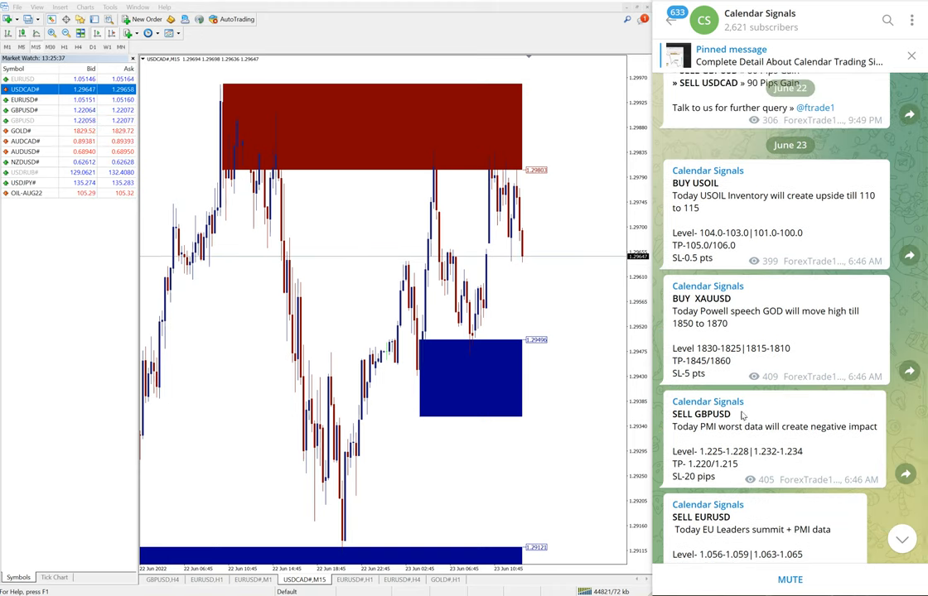
pyautogui.scroll(-3)
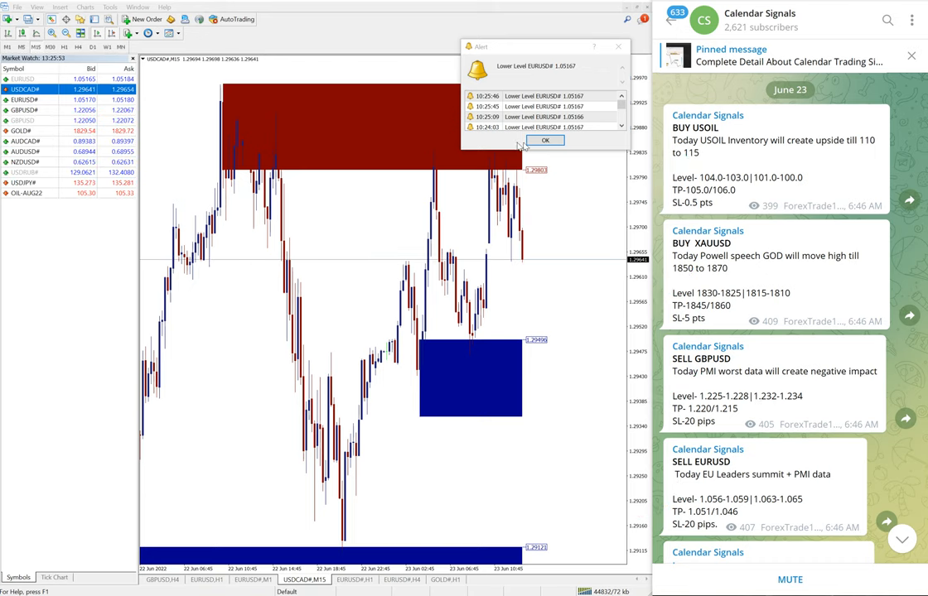
pyautogui.scroll(-3)
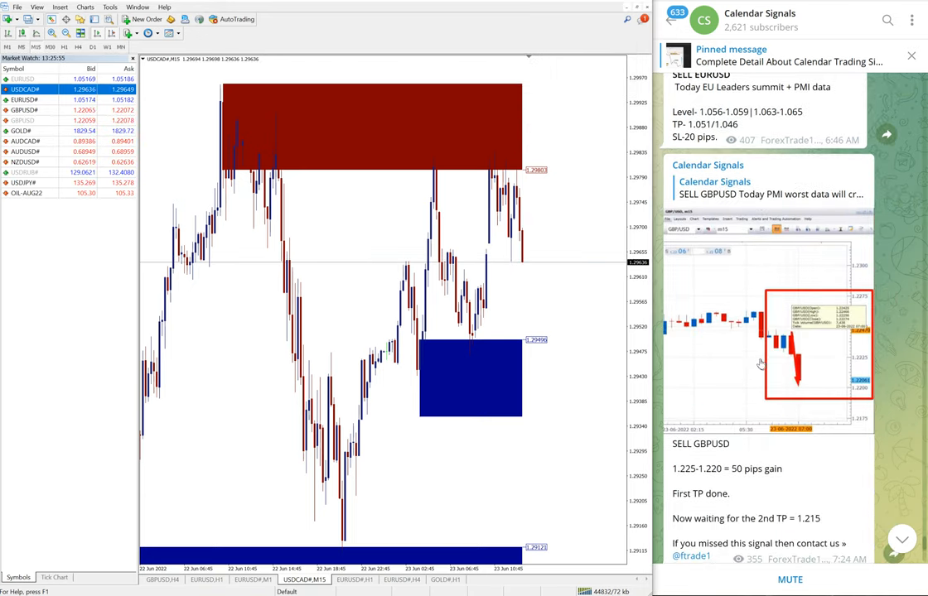
pyautogui.scroll(-3)
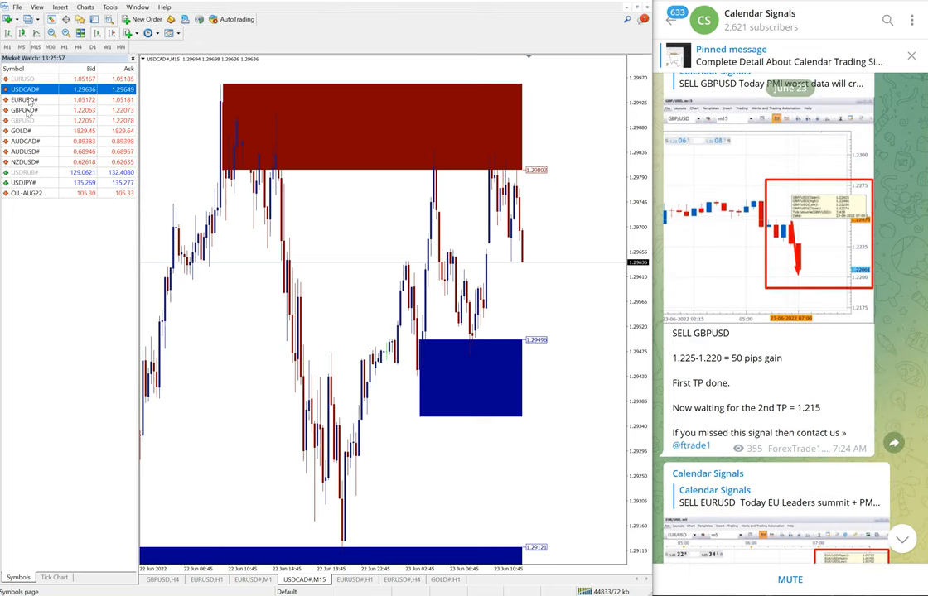
pyautogui.click(24, 109)
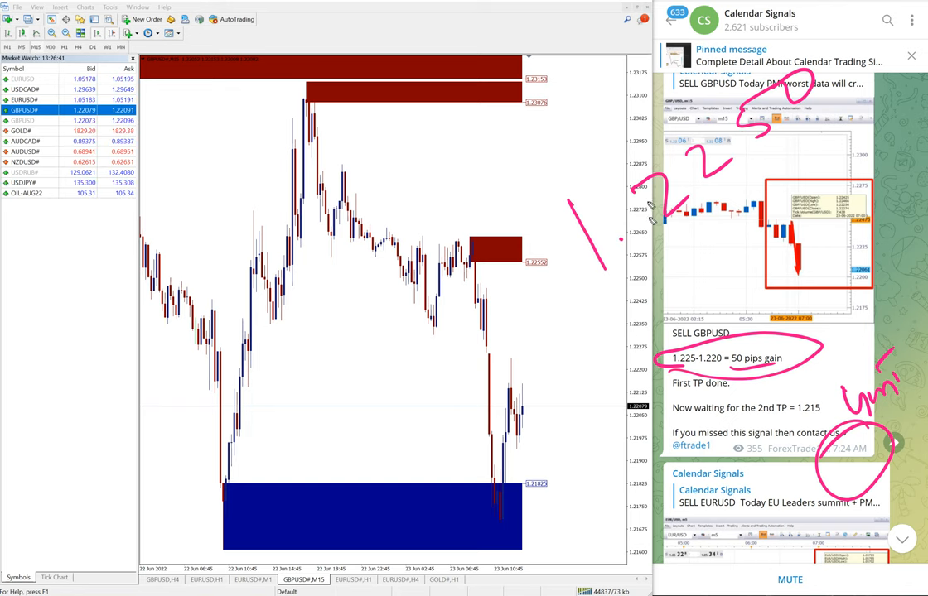
pyautogui.moveTo(663, 239)
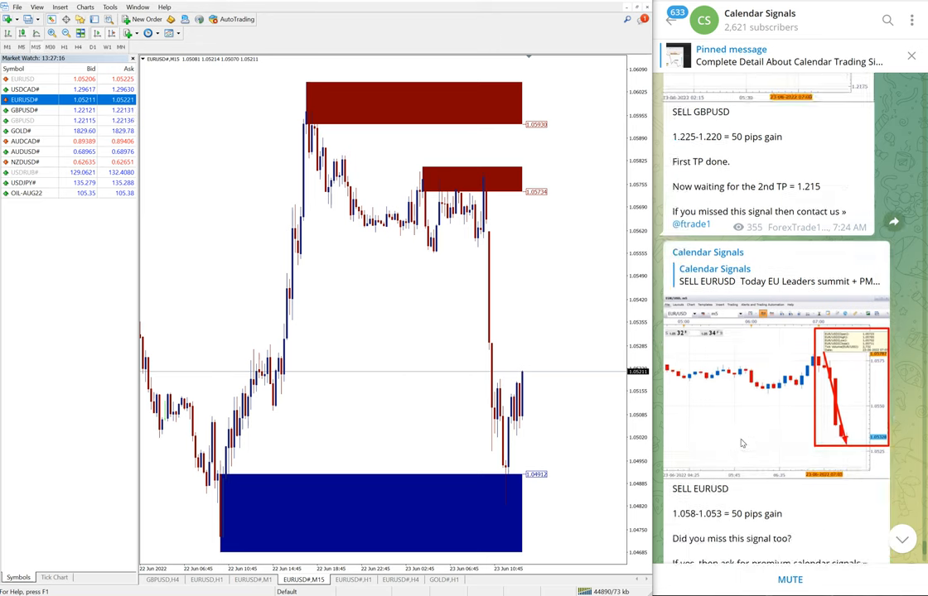
# Reveal the full SELL EURUSD 50-pip result (1.058 to 1.053) beside the EURUSD chart.
pyautogui.scroll(-3)
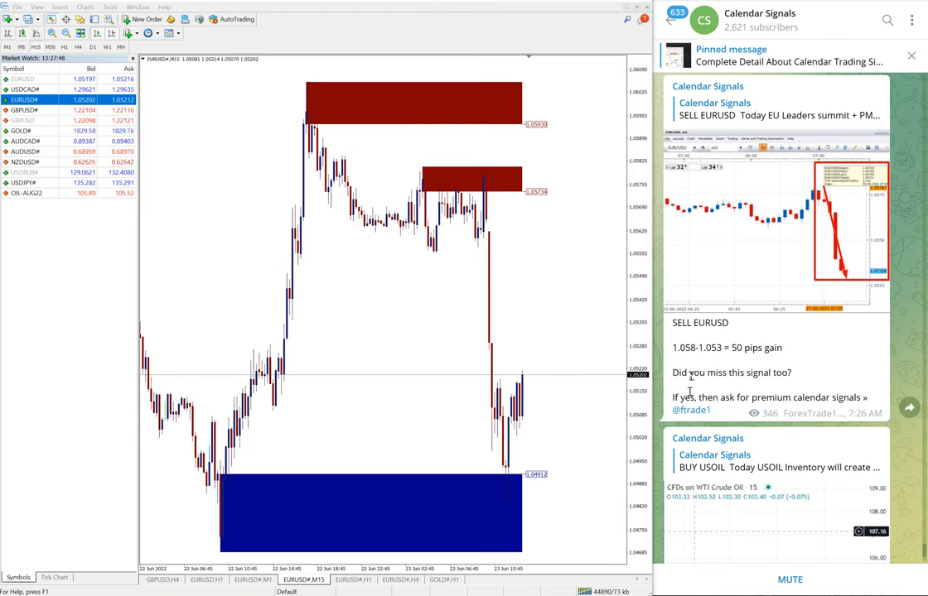
# Reach the BUY USOIL 1.6-point gain post with the USOIL chart shown, then the June 23 signals.
pyautogui.scroll(-3)
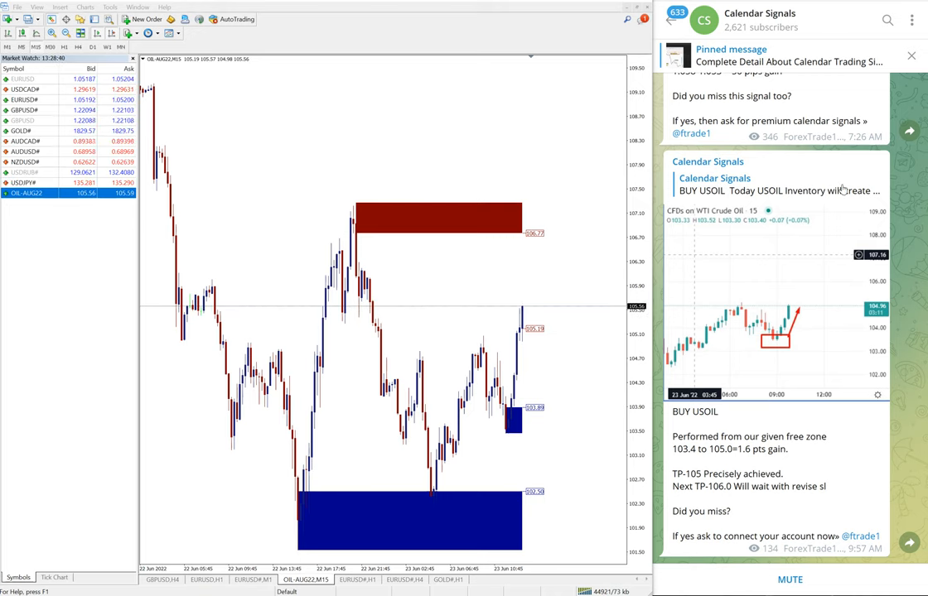
pyautogui.scroll(-3)
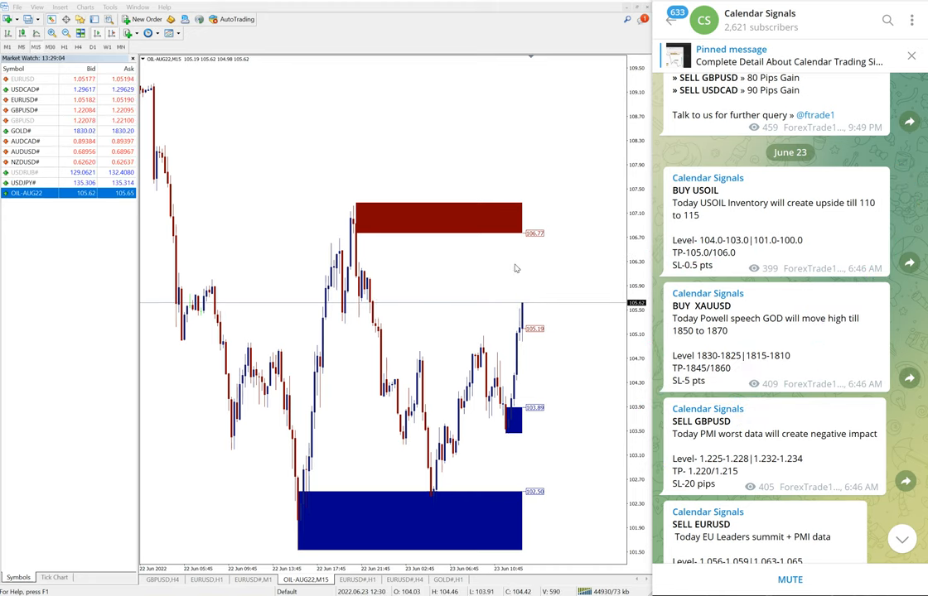
# Show the four June 23 posts: BUY USOIL, BUY XAUUSD, SELL GBPUSD and SELL EURUSD signals.
pyautogui.scroll(-3)
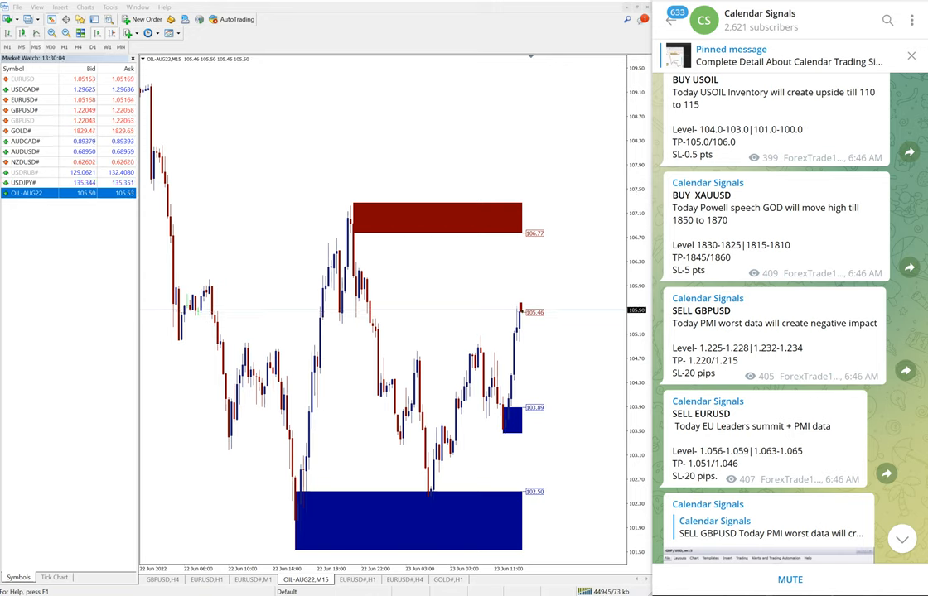
pyautogui.moveTo(718, 257)
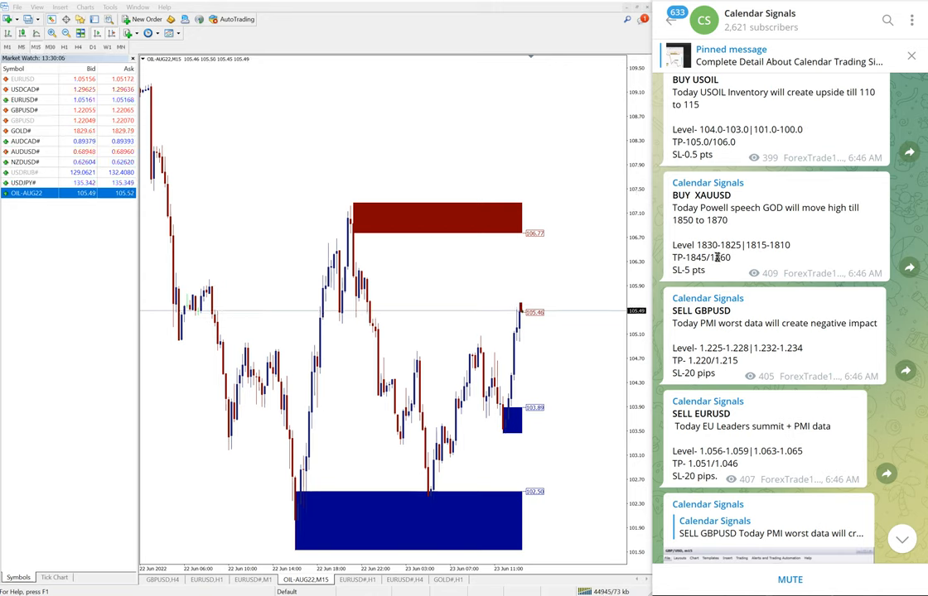